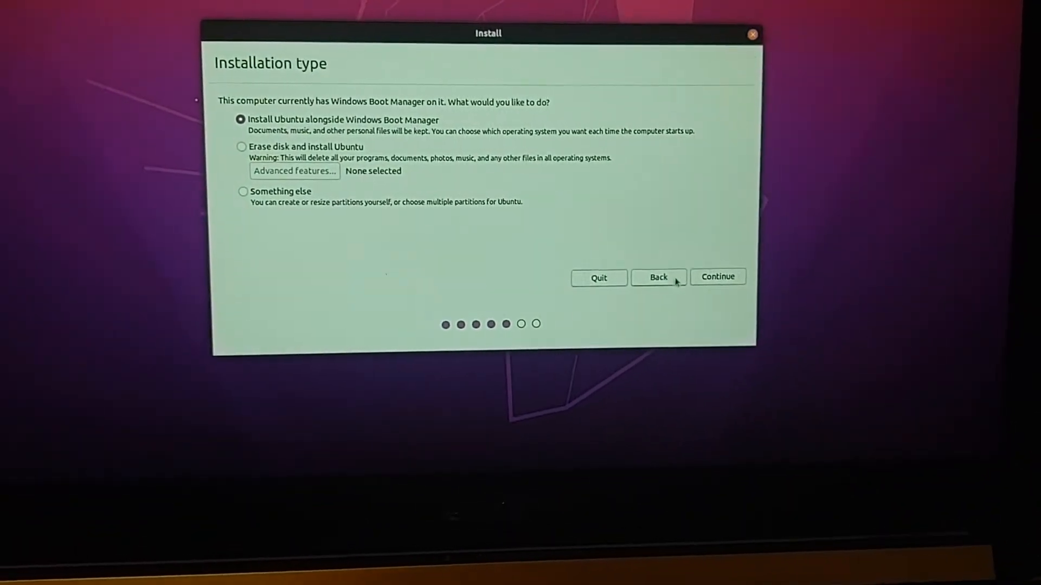
# - Install Ubuntu alongside Windows Boot Manager, sizing Ubuntu at about 110.2 GB and files at 145.3 GB
pyautogui.click(716, 277)
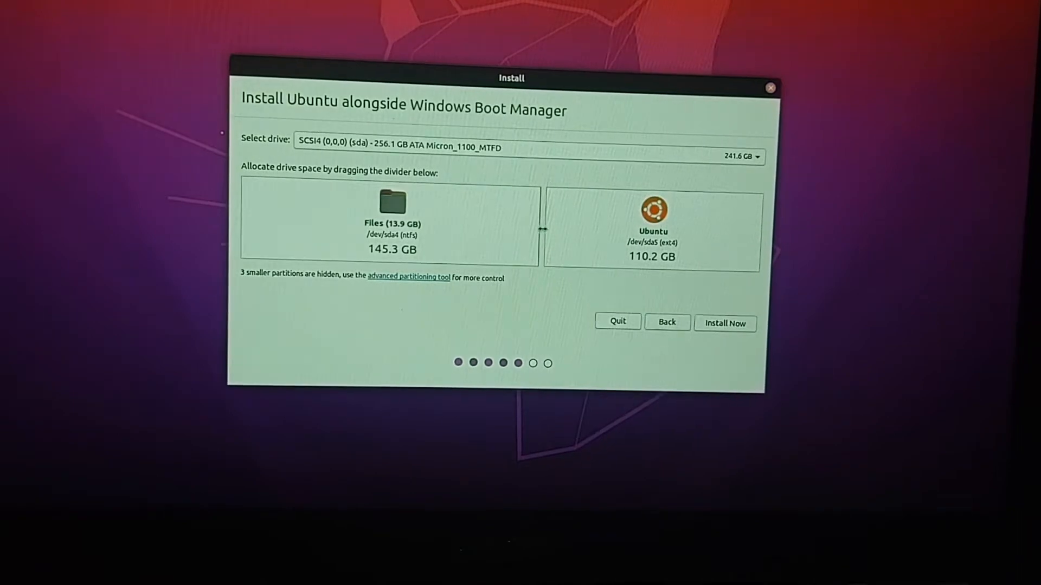
pyautogui.moveTo(538, 229); pyautogui.dragTo(491, 242)
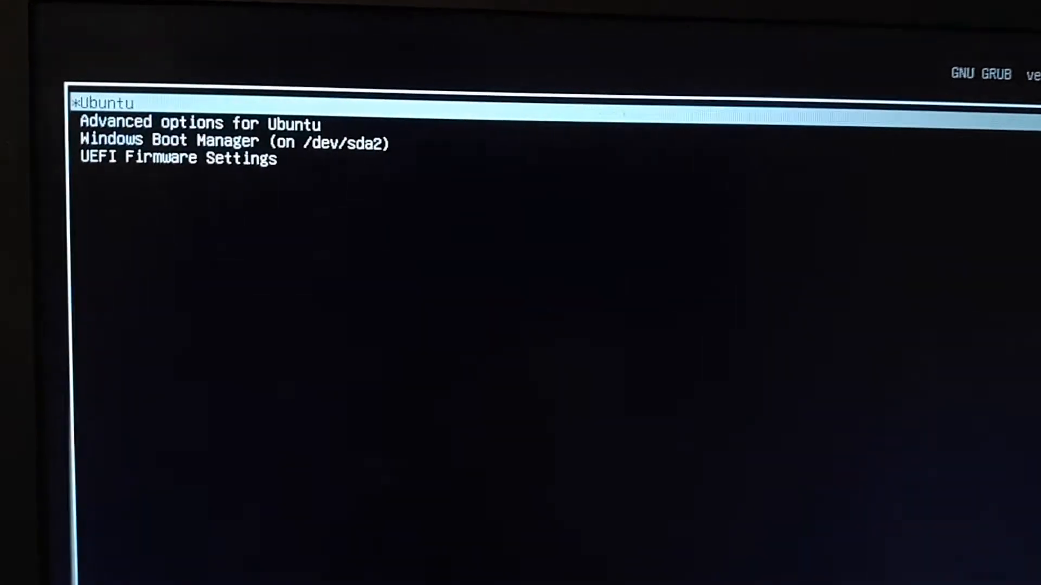
# - Select Windows Boot Manager in the GRUB menu to boot into Windows 10
pyautogui.press('Down')
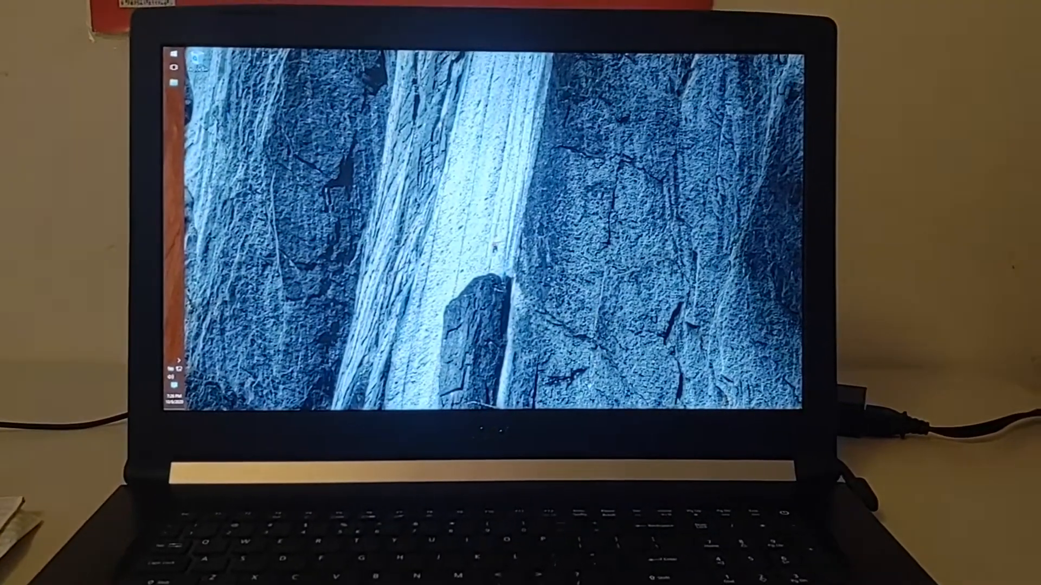
# - Open File Explorer on Quick access and bring up a context menu inside it
pyautogui.click(151, 71)
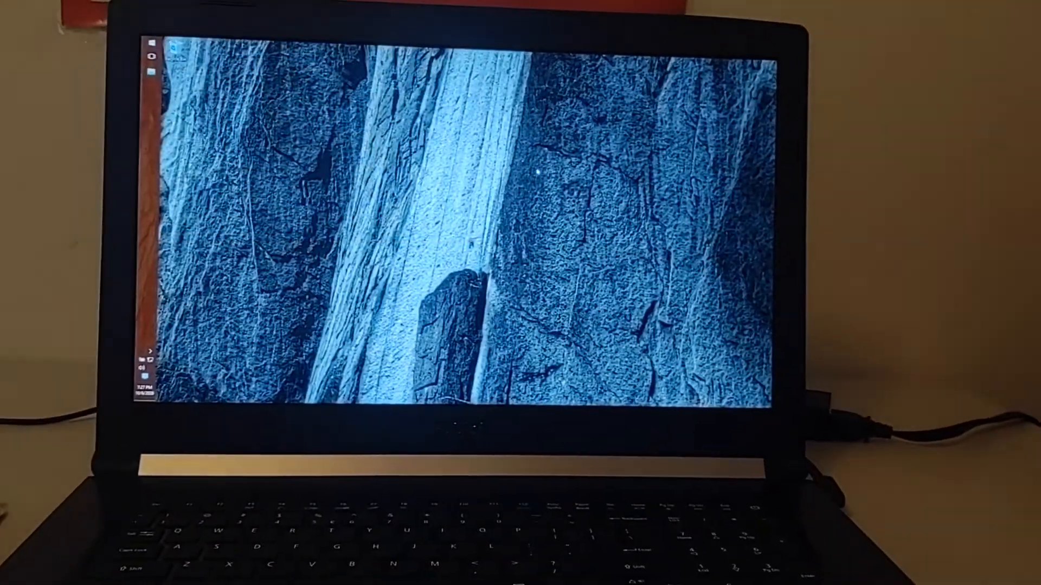
pyautogui.rightClick(537, 172)
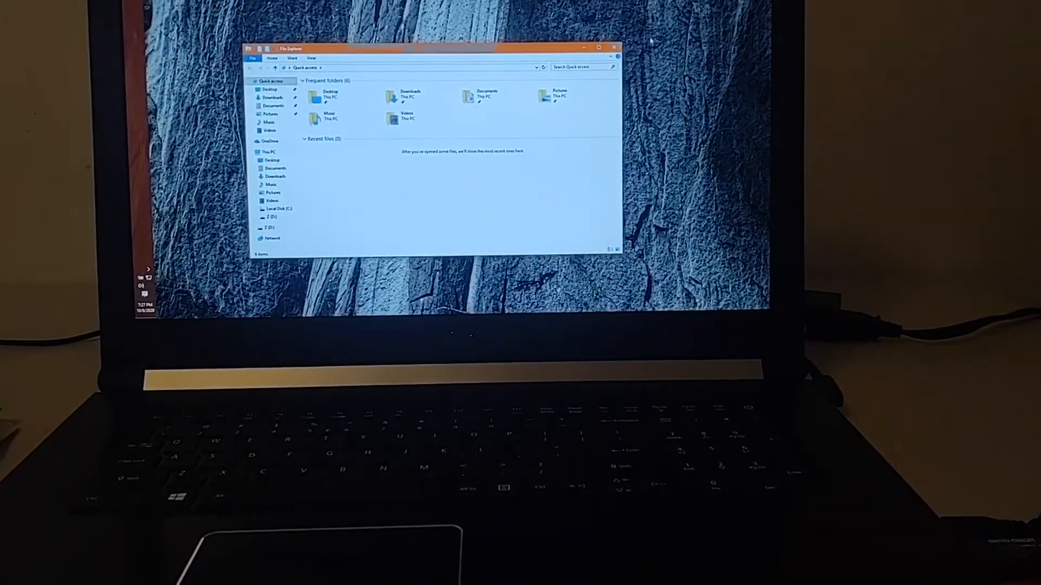
# - Browse the Z drive's contents in File Explorer, then close the window
pyautogui.click(612, 47)
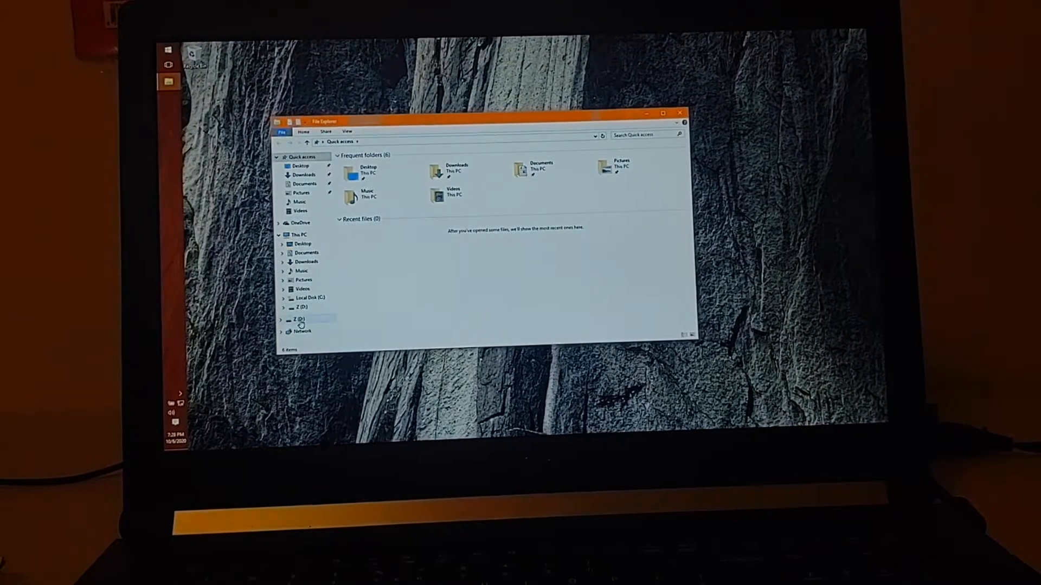
pyautogui.click(295, 320)
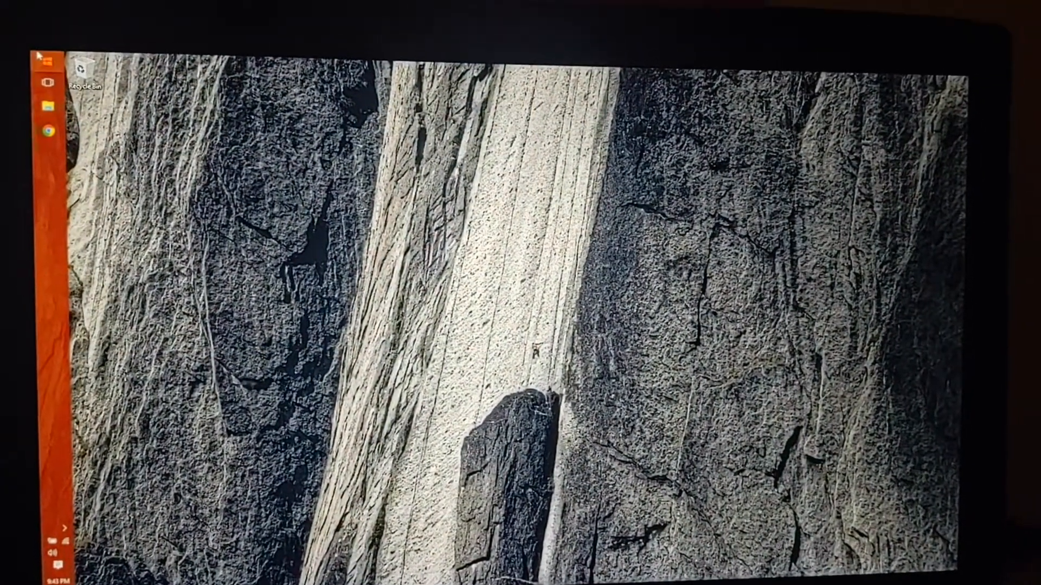
# - Open the Start menu showing most used apps and the Life at a glance tiles
pyautogui.click(49, 78)
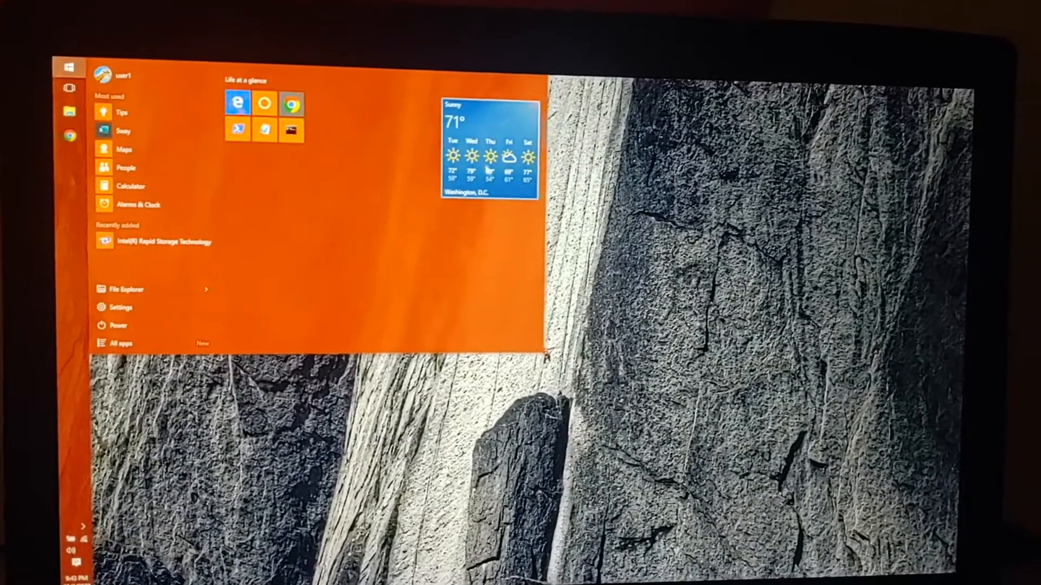
pyautogui.rightClick(471, 133)
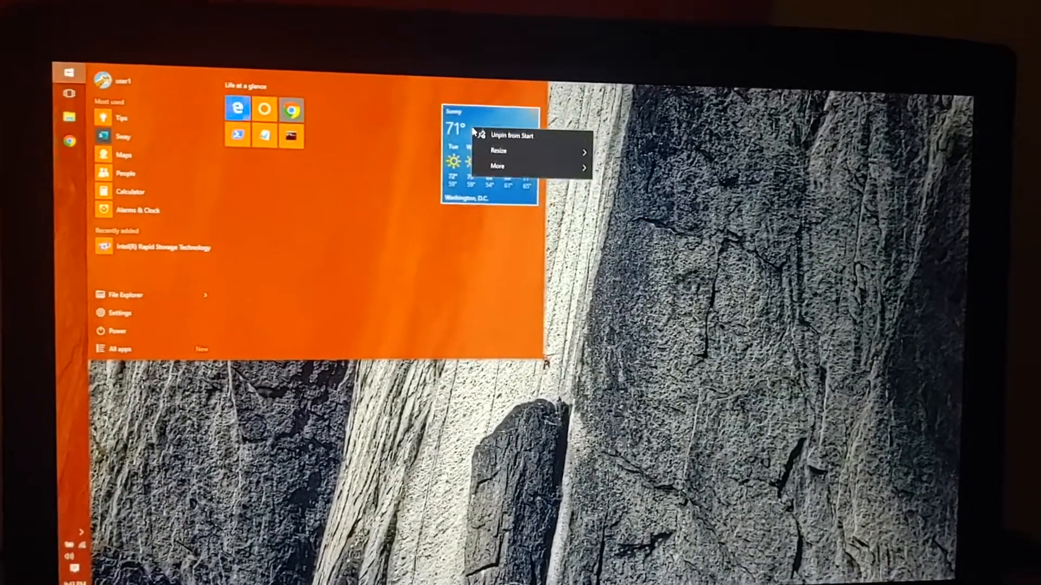
pyautogui.click(499, 150)
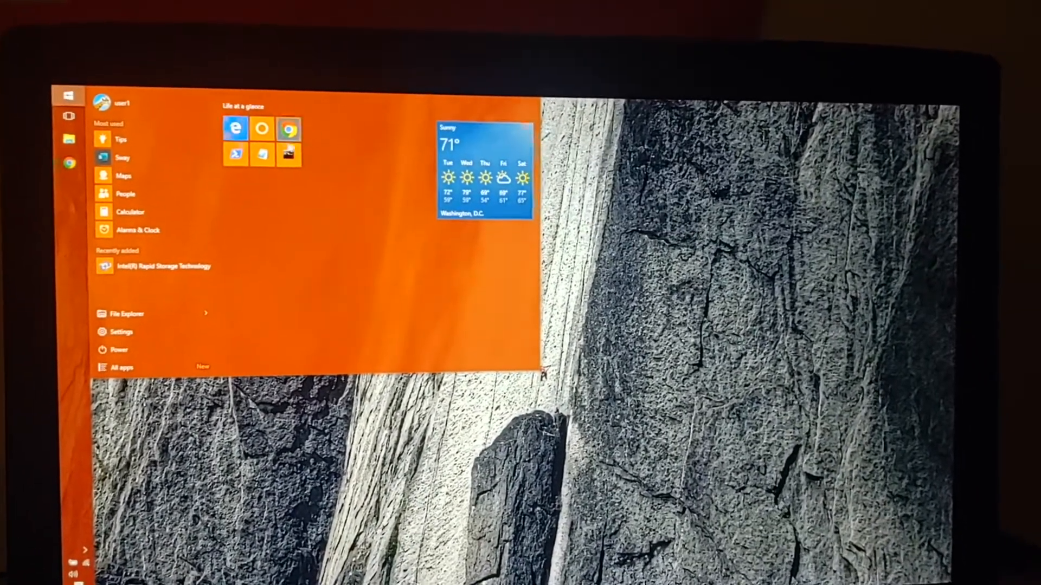
pyautogui.rightClick(264, 146)
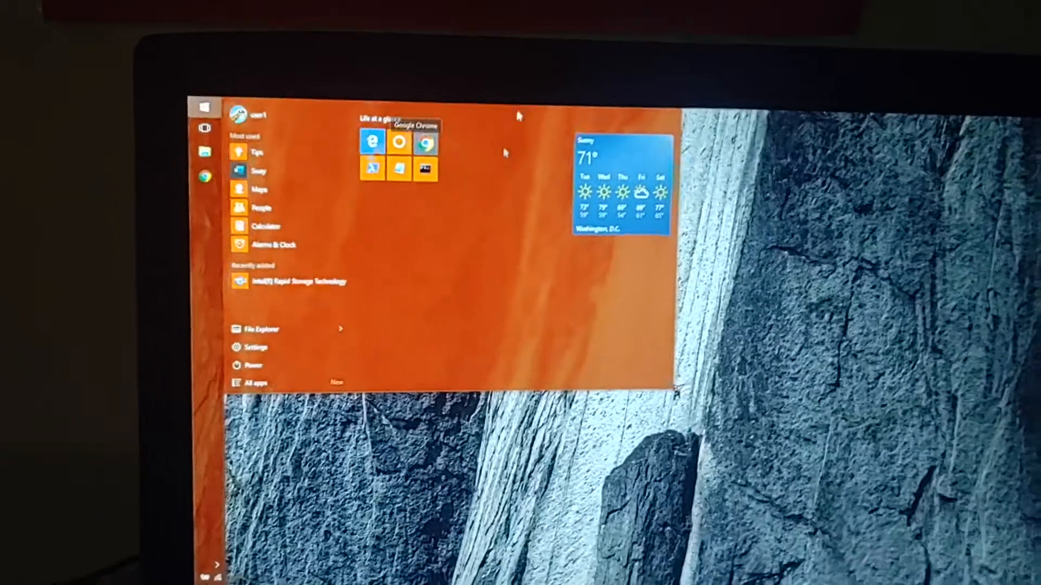
# - Launch Google Chrome from its Start menu tile onto the Google homepage
pyautogui.click(423, 142)
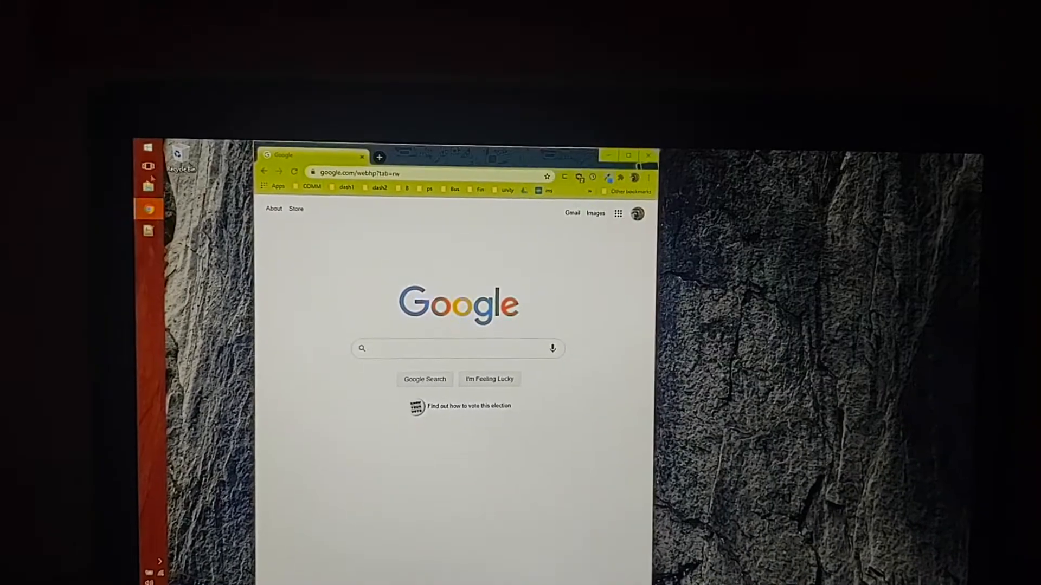
pyautogui.click(148, 231)
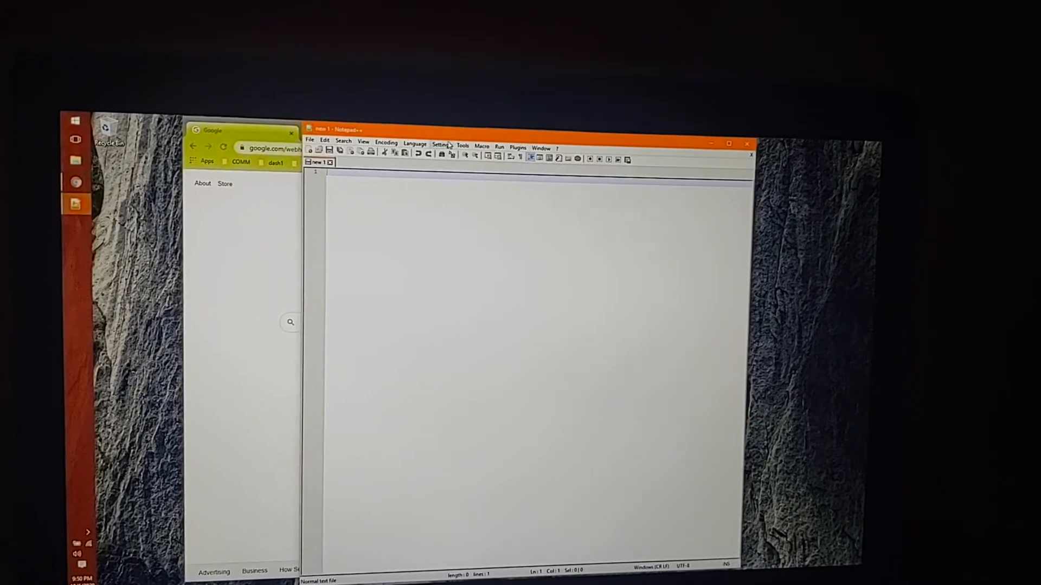
# - Inspect Mark Style 1 and Smart Highlighting colours in the Style Configurator, then close it
pyautogui.click(439, 144)
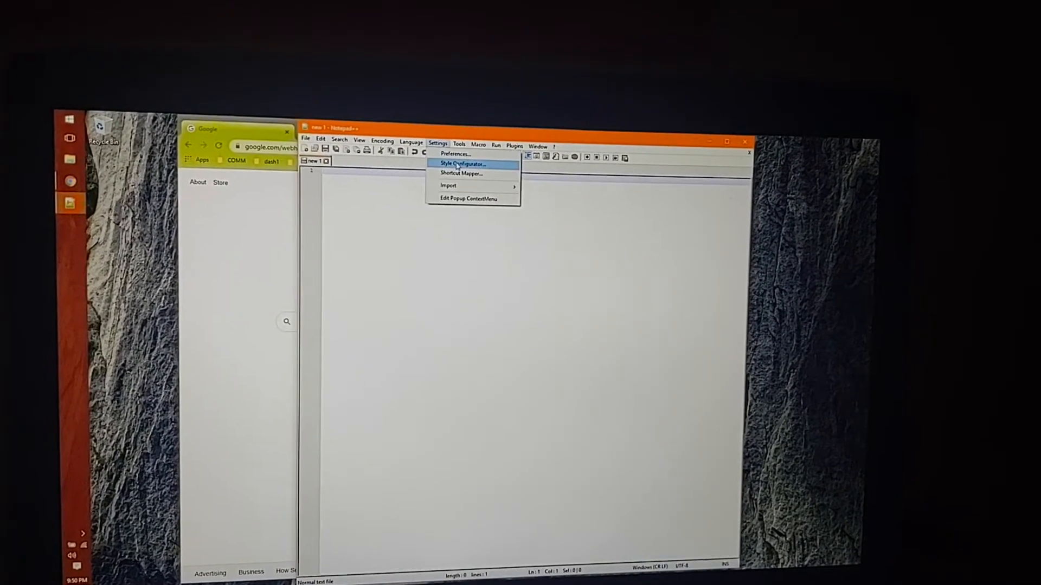
pyautogui.click(462, 164)
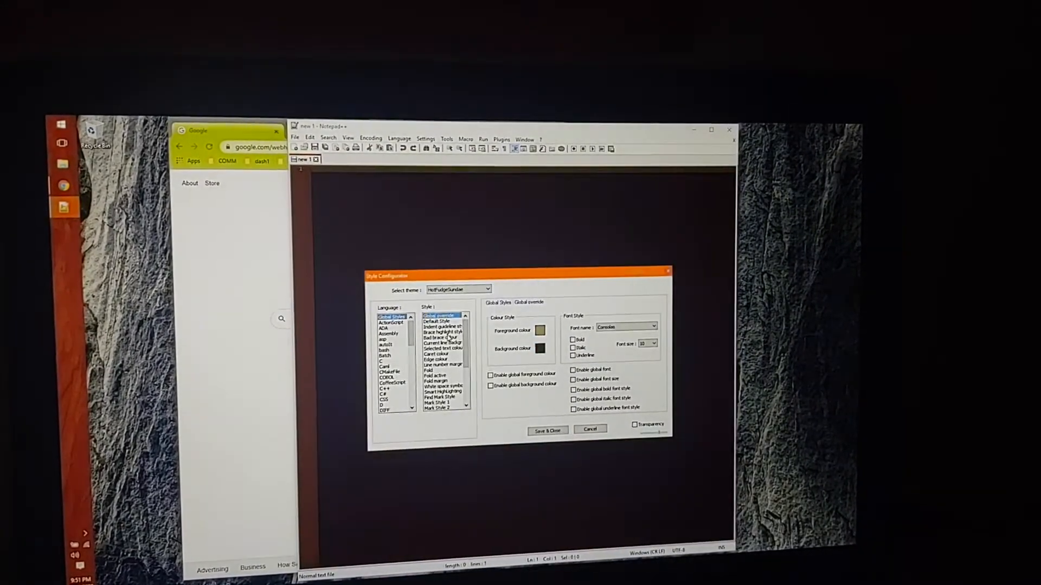
pyautogui.click(441, 365)
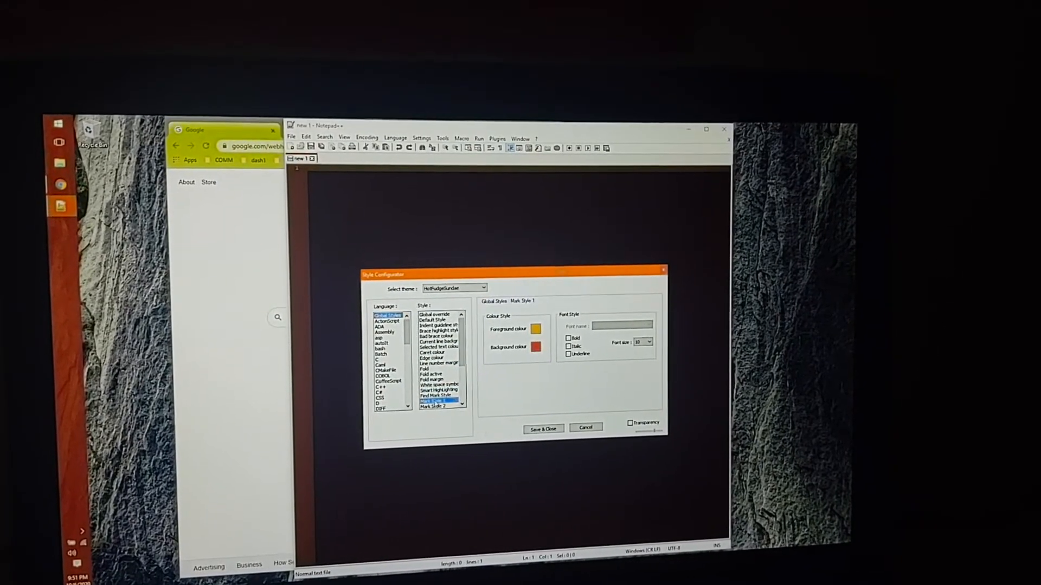
pyautogui.click(440, 393)
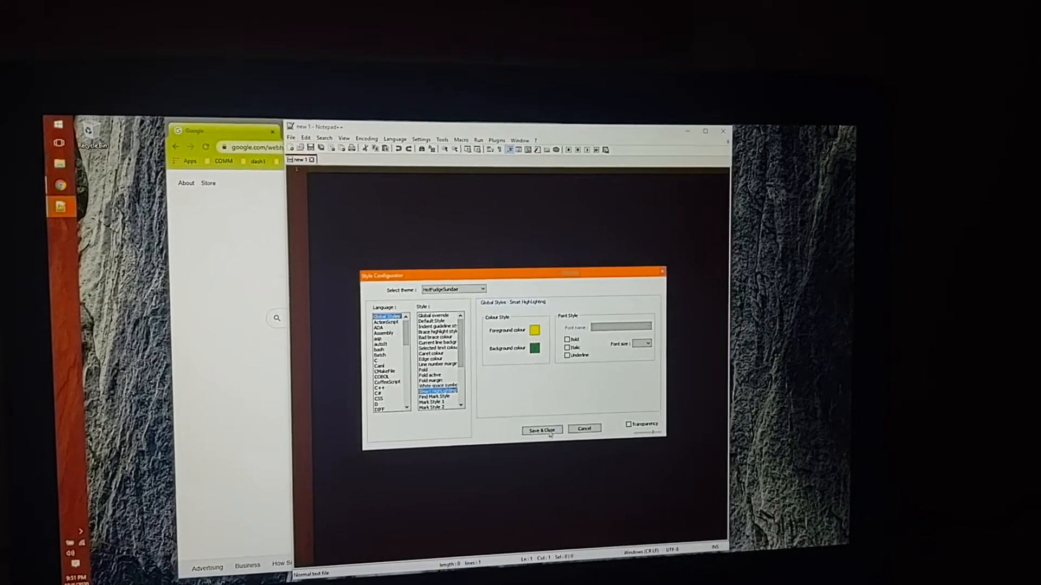
pyautogui.click(540, 429)
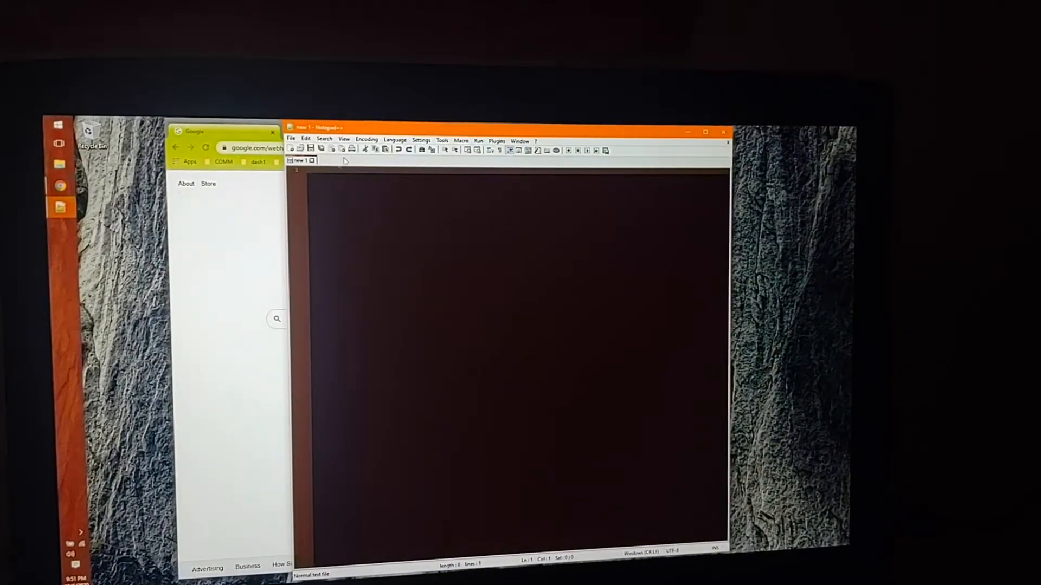
# - Choose the MossyLawn theme in the Style Configurator and save it
pyautogui.click(426, 147)
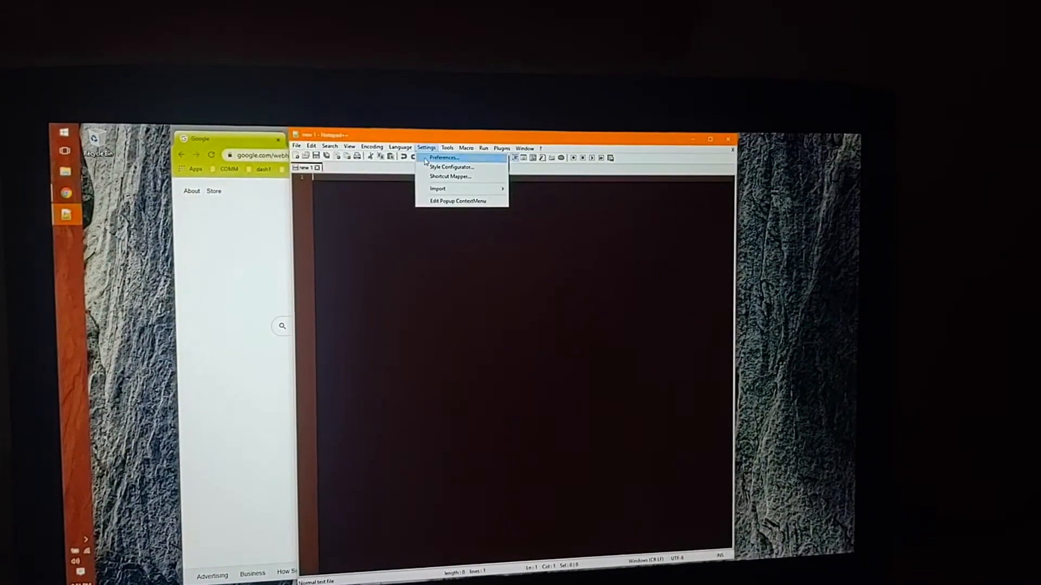
pyautogui.click(452, 166)
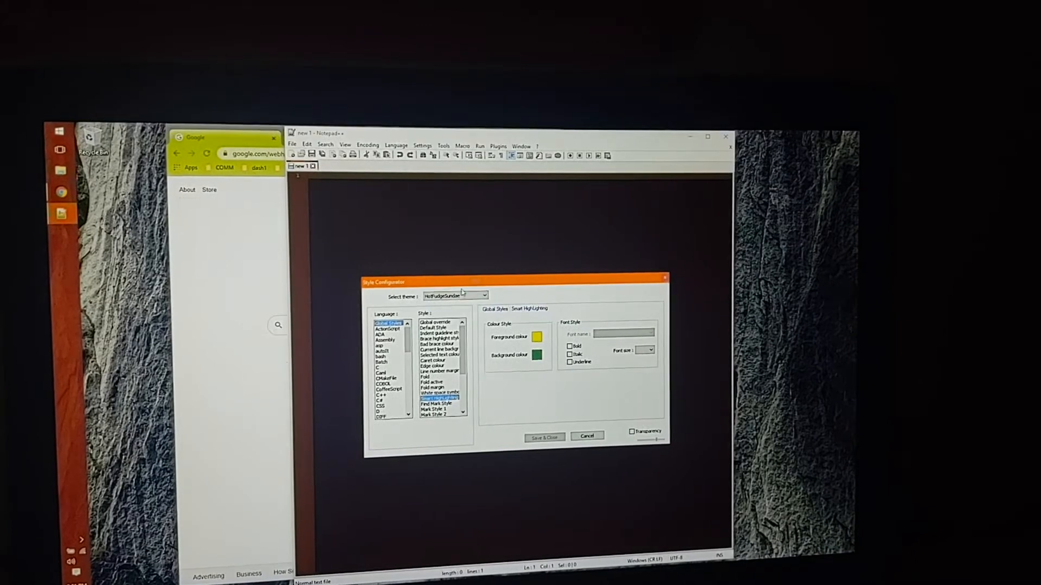
pyautogui.click(485, 296)
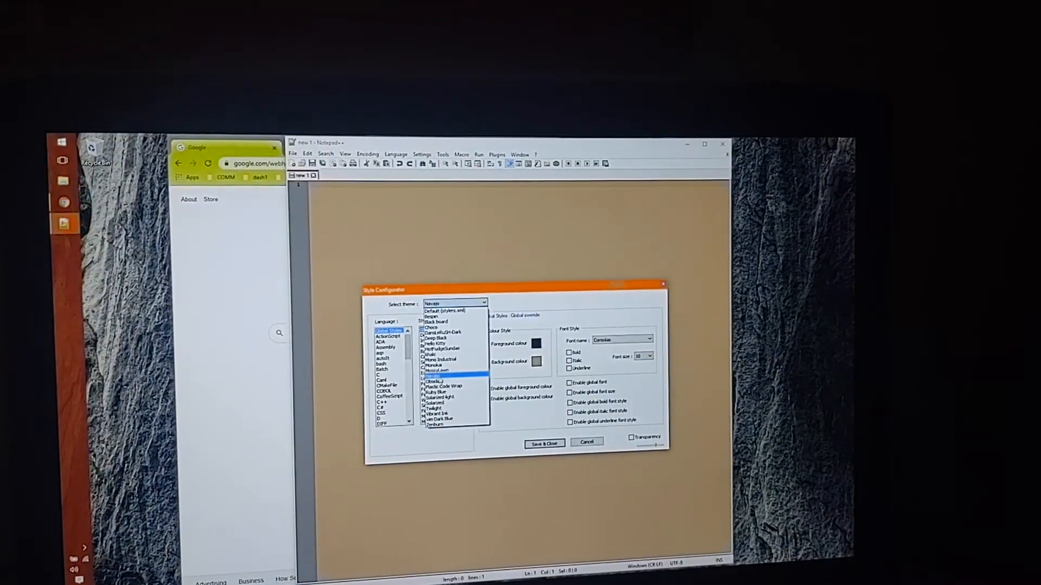
pyautogui.click(438, 391)
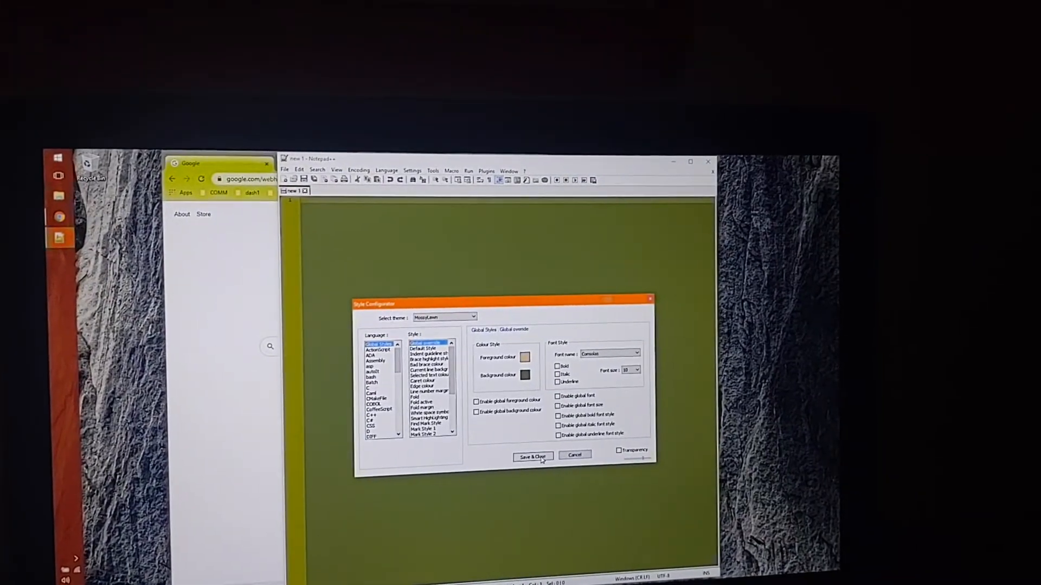
pyautogui.click(532, 456)
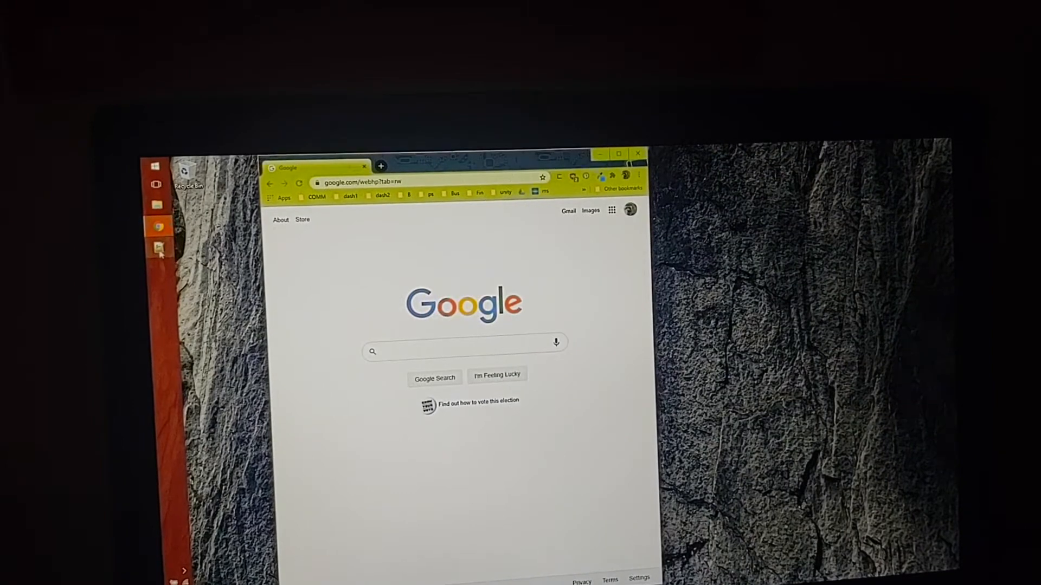
# - Bring the green MossyLawn-themed Notepad++ window in front of Chrome
pyautogui.click(160, 247)
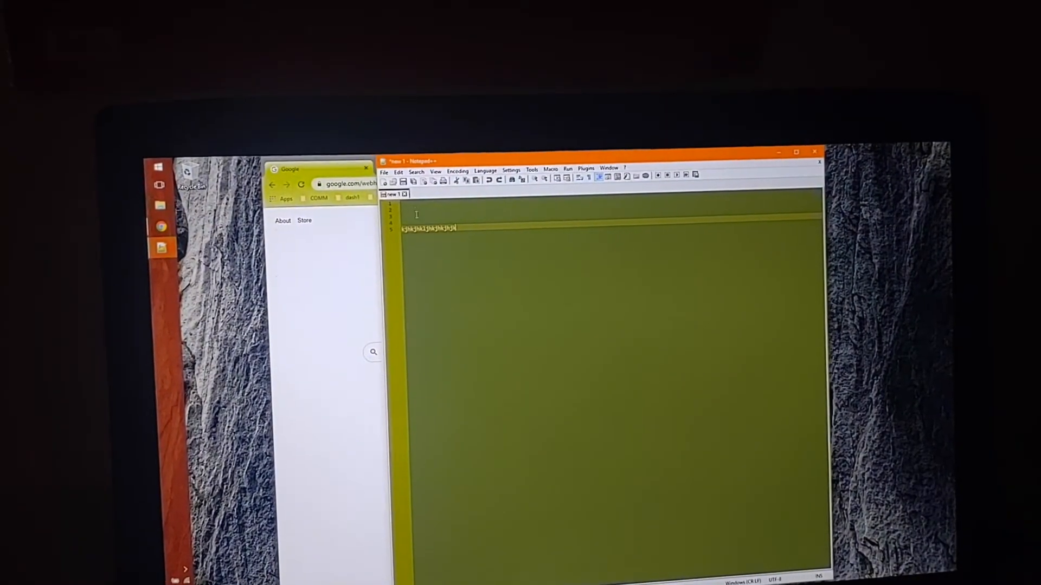